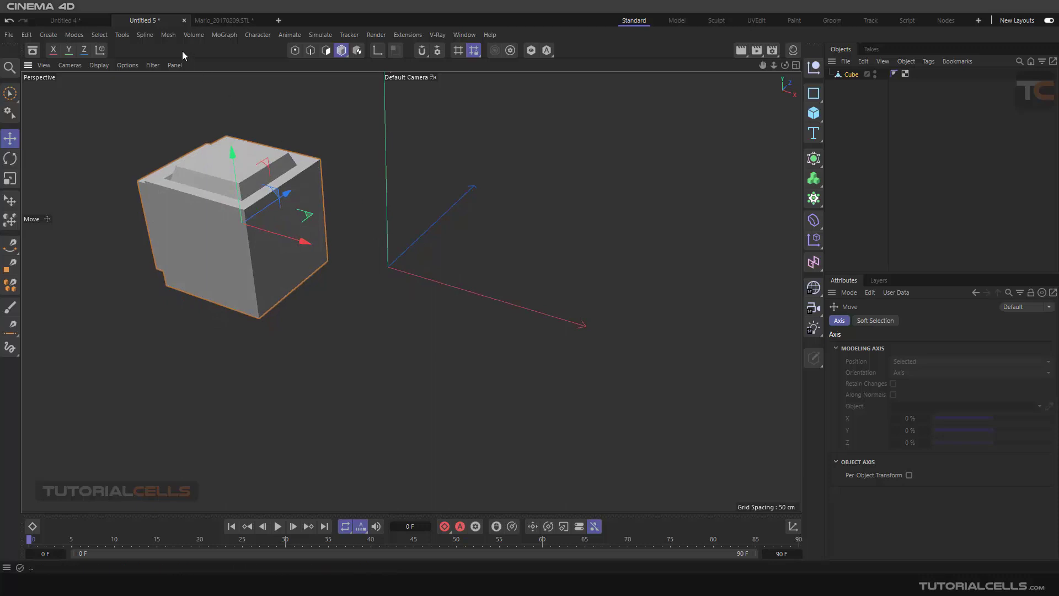
Browse the Mesh > Clone menu, then put the stepped cube into Polygons mode.
click(168, 34)
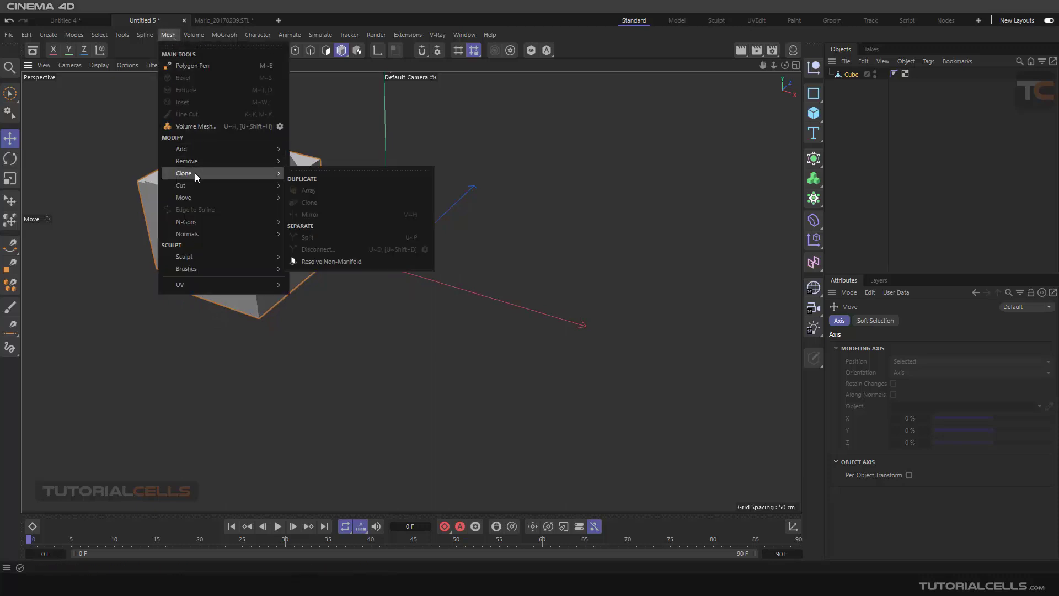
mouse_move(312, 214)
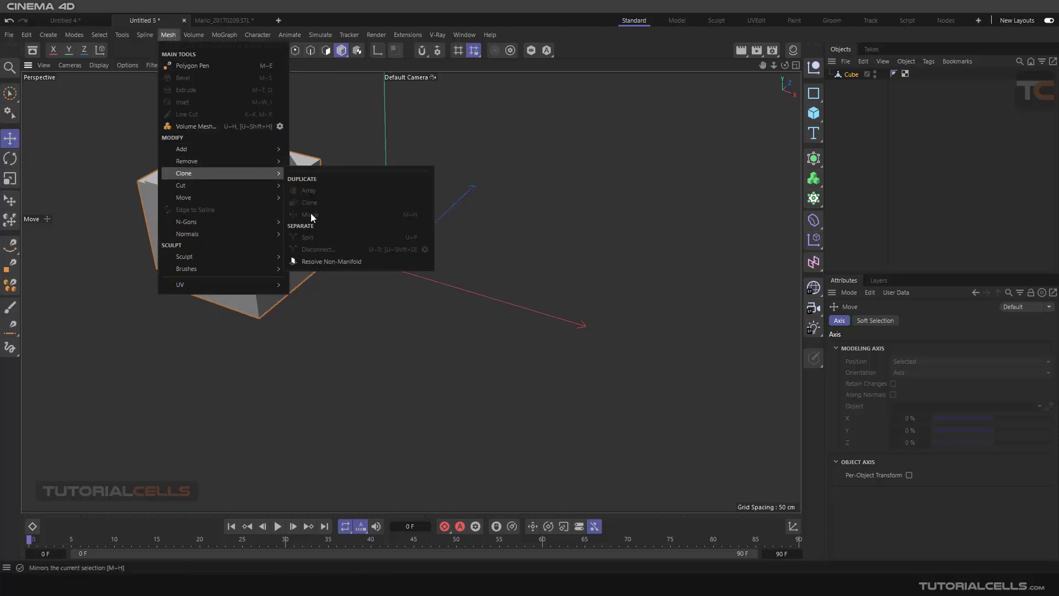
mouse_move(329, 62)
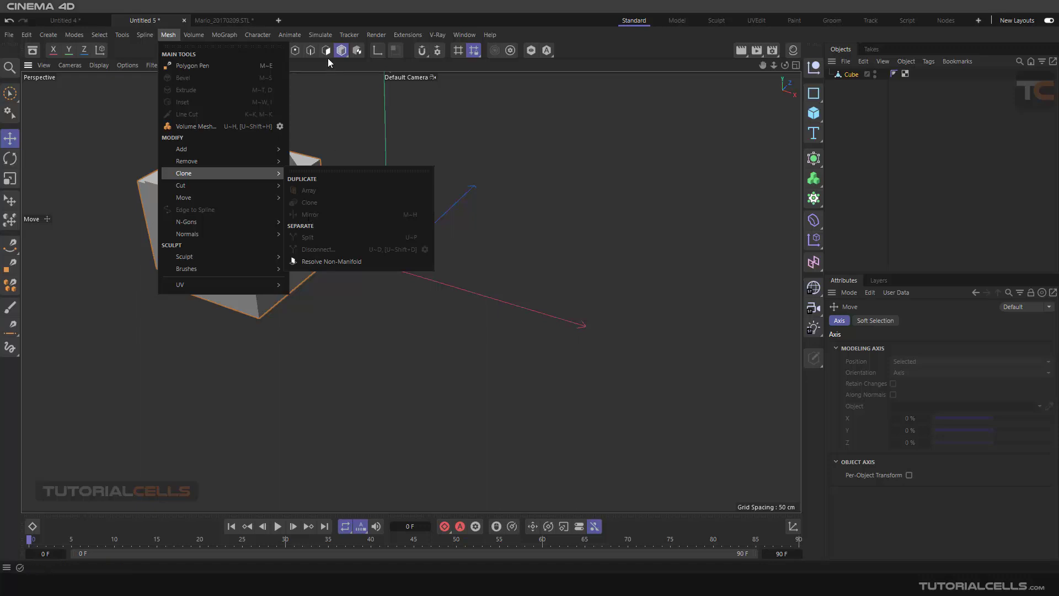
click(326, 50)
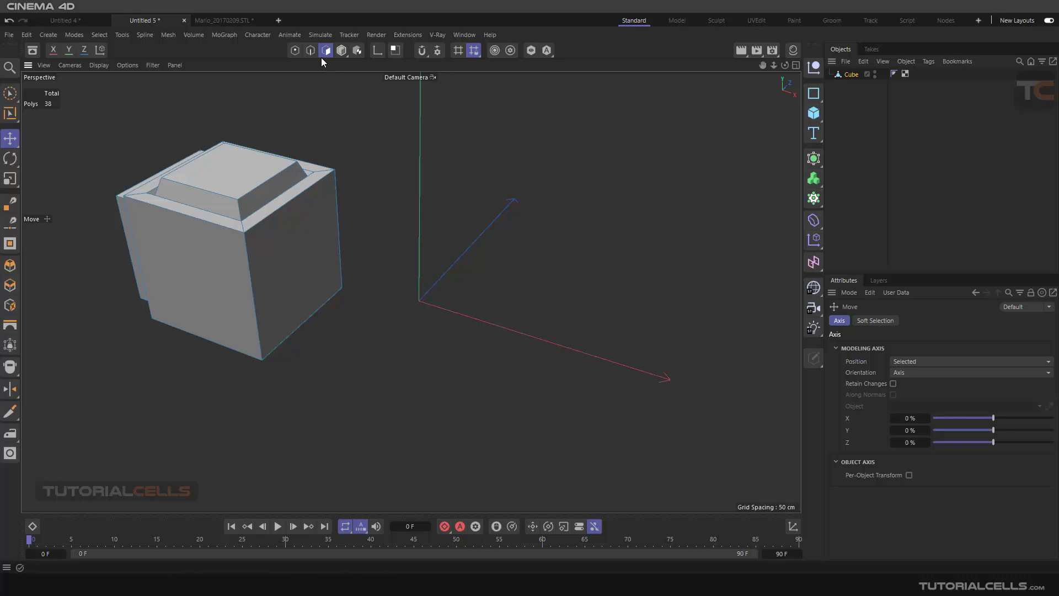
click(295, 50)
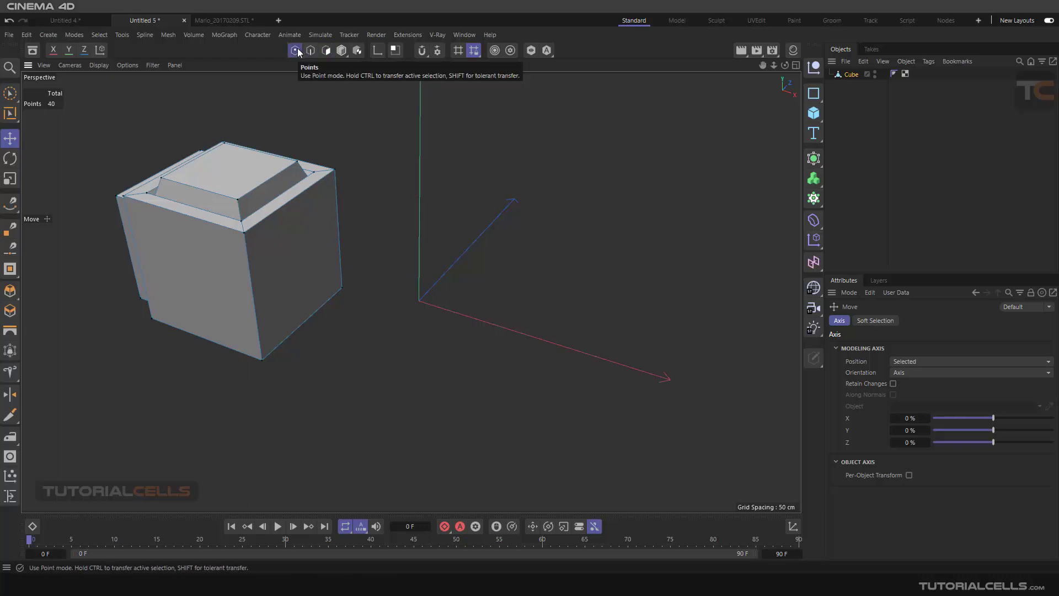
click(310, 51)
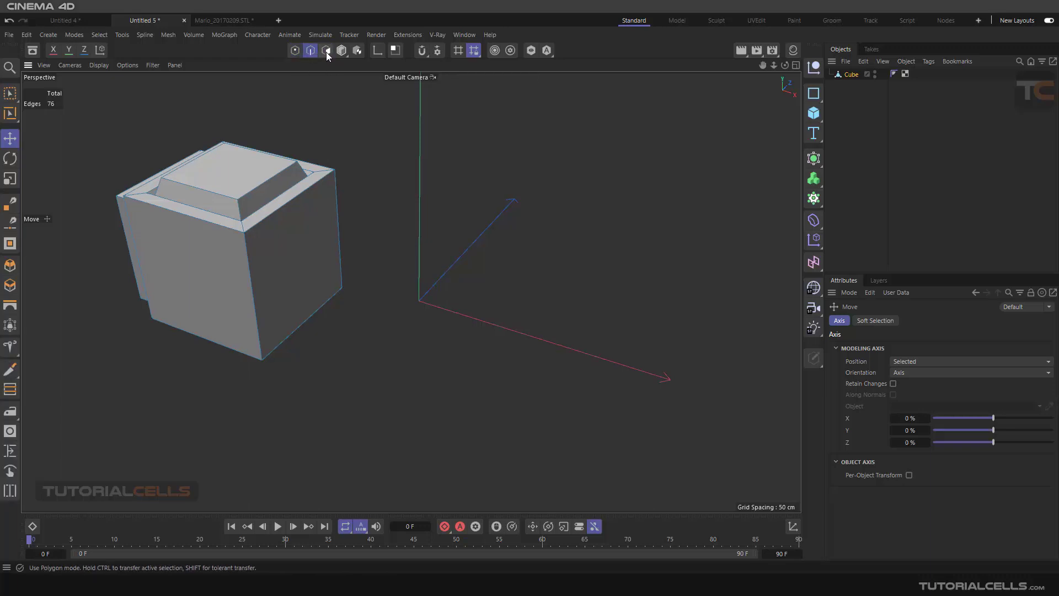
click(325, 50)
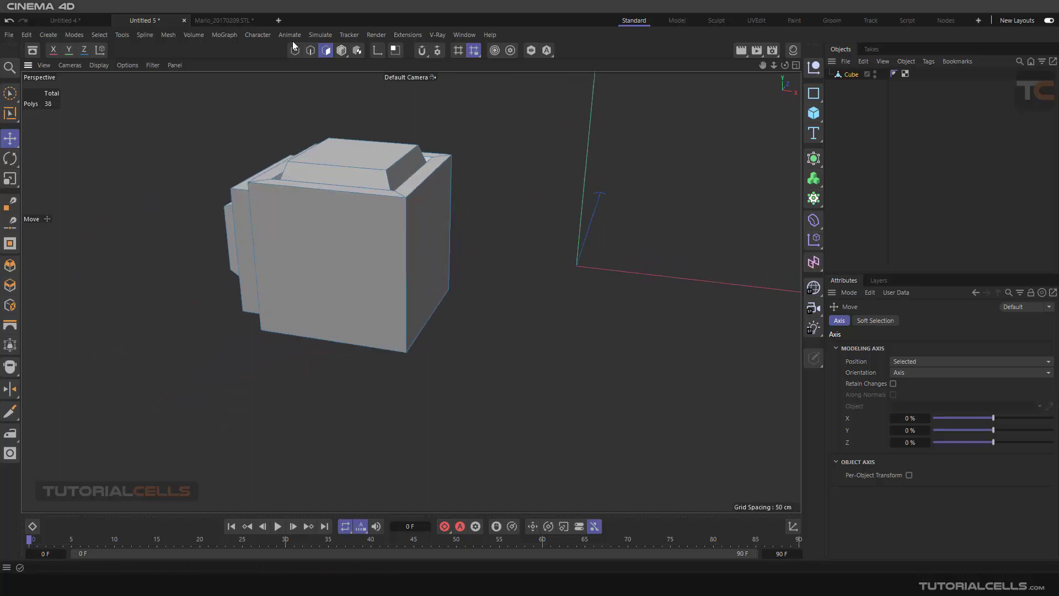
mouse_move(123, 98)
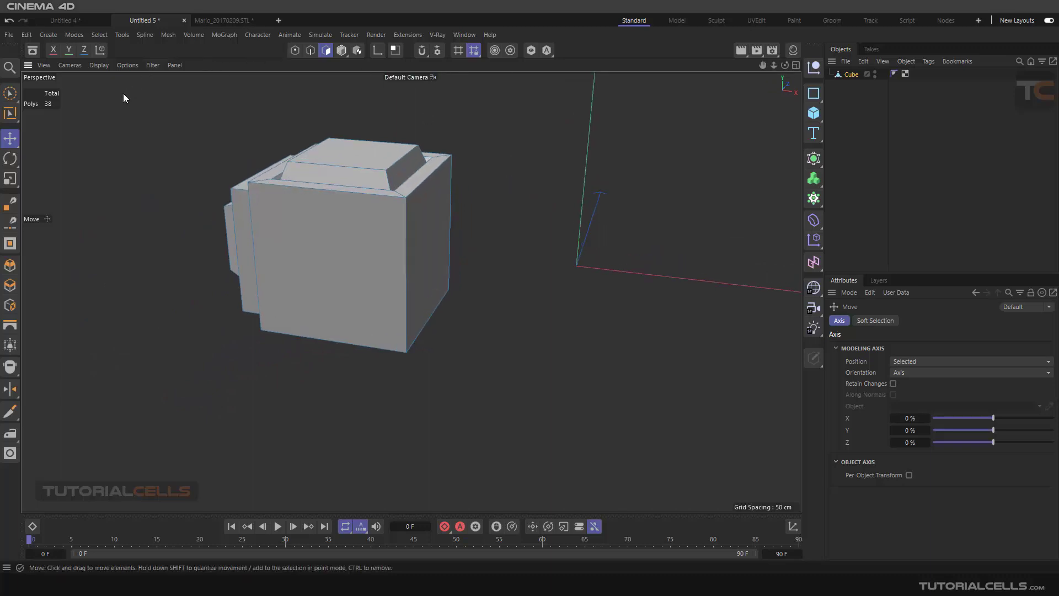
mouse_move(10, 388)
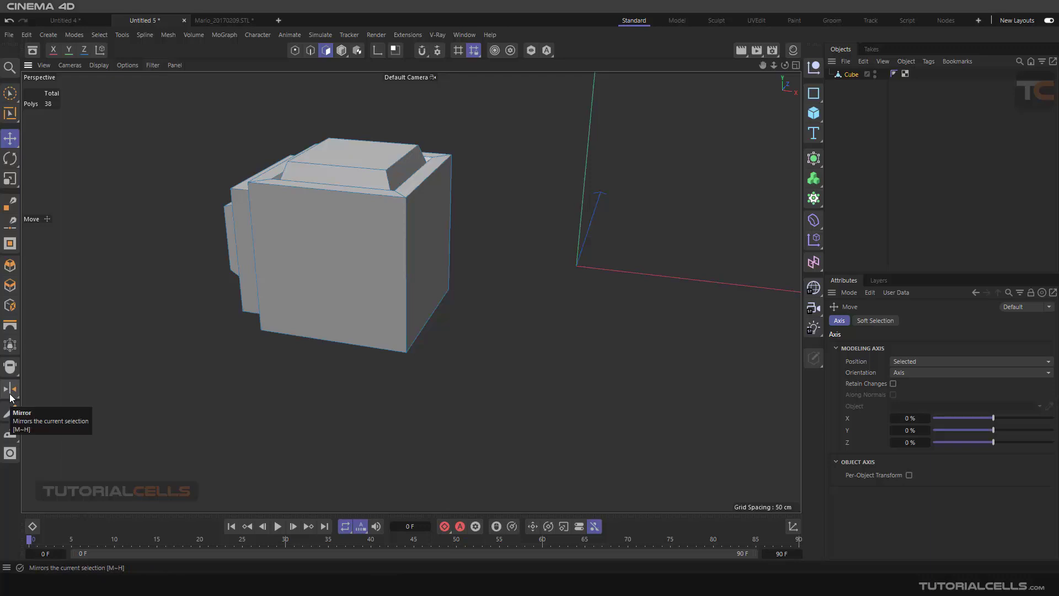
Activate the Mirror tool from the Array/Clone/Mirror flyout so its settings show.
click(10, 389)
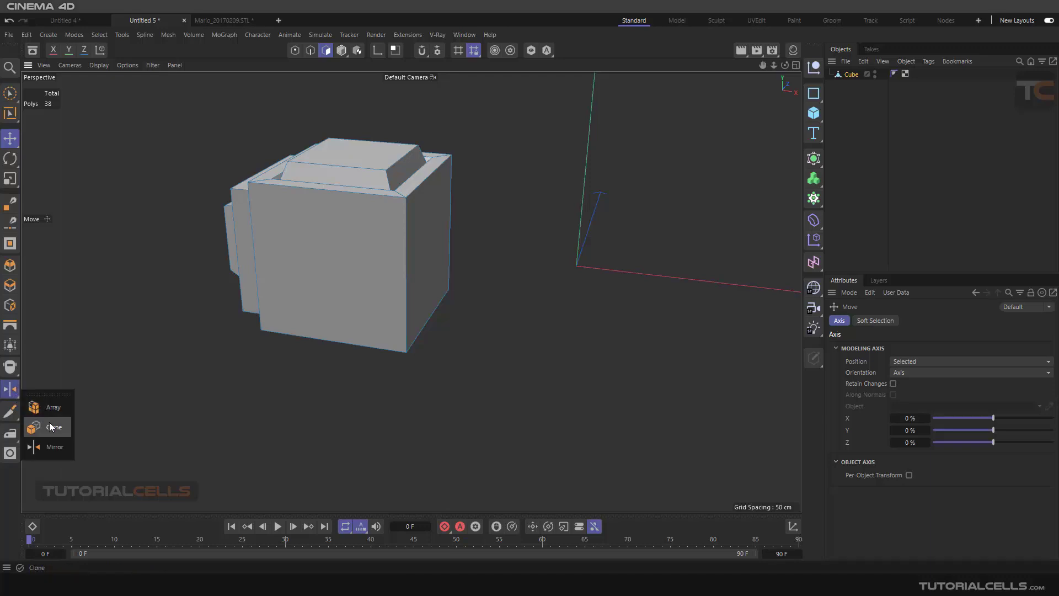
click(55, 446)
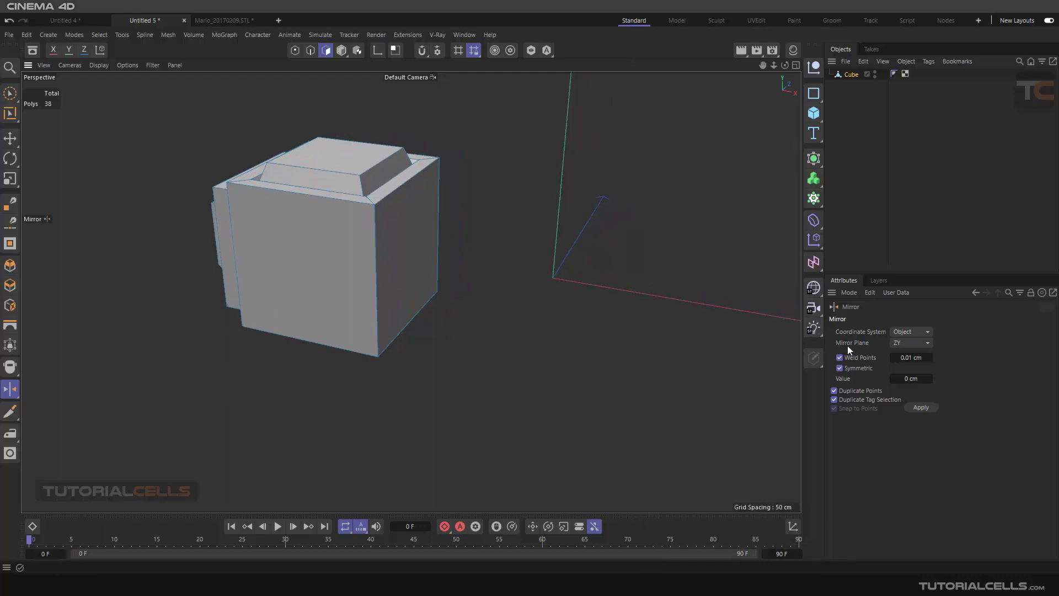
mouse_move(443, 211)
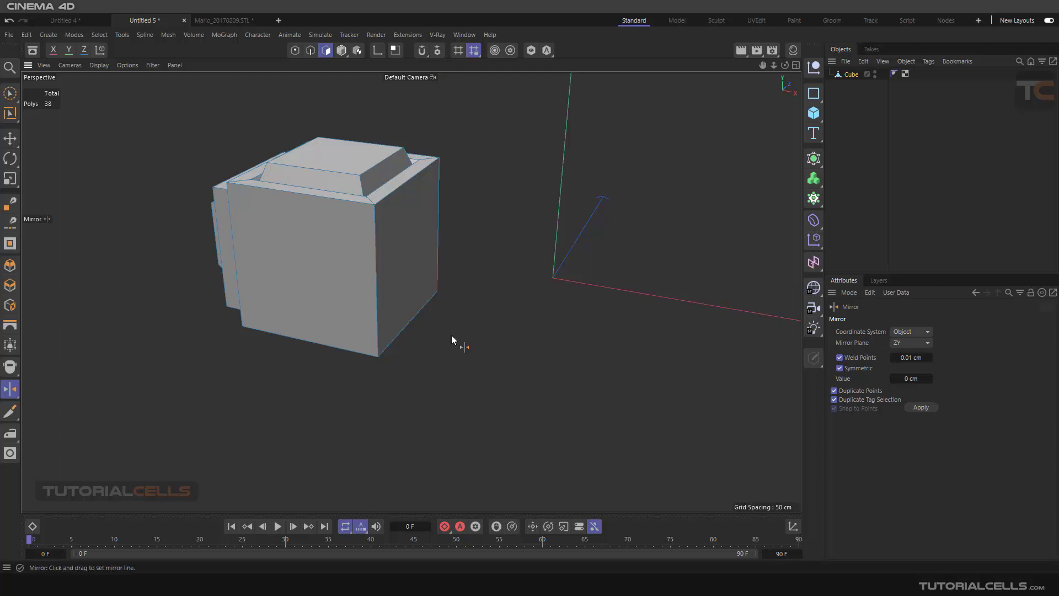
mouse_move(790, 89)
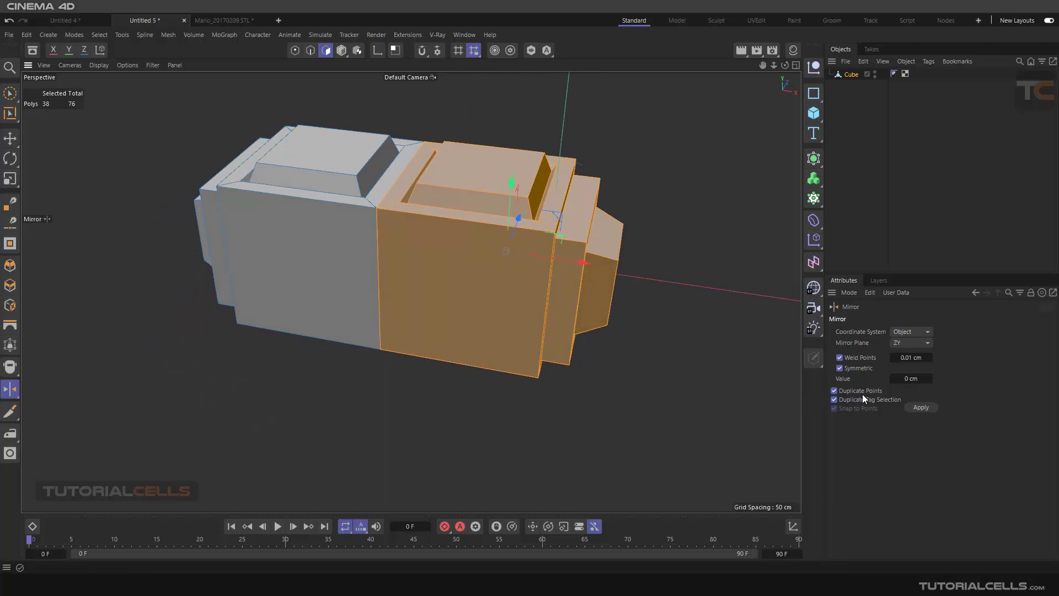
mouse_move(868, 399)
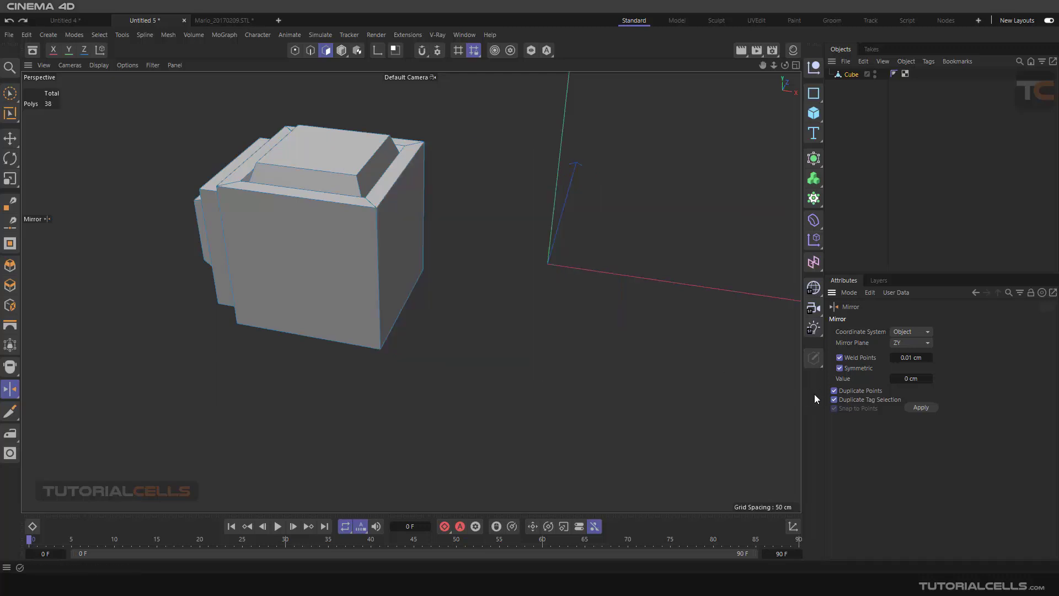
click(834, 390)
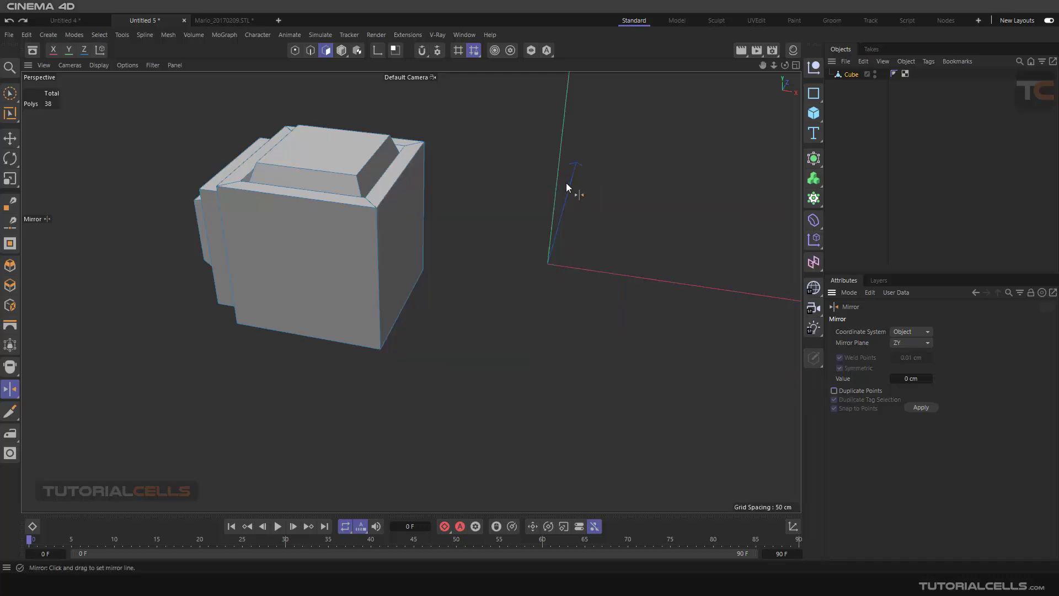
drag(567, 187, 625, 238)
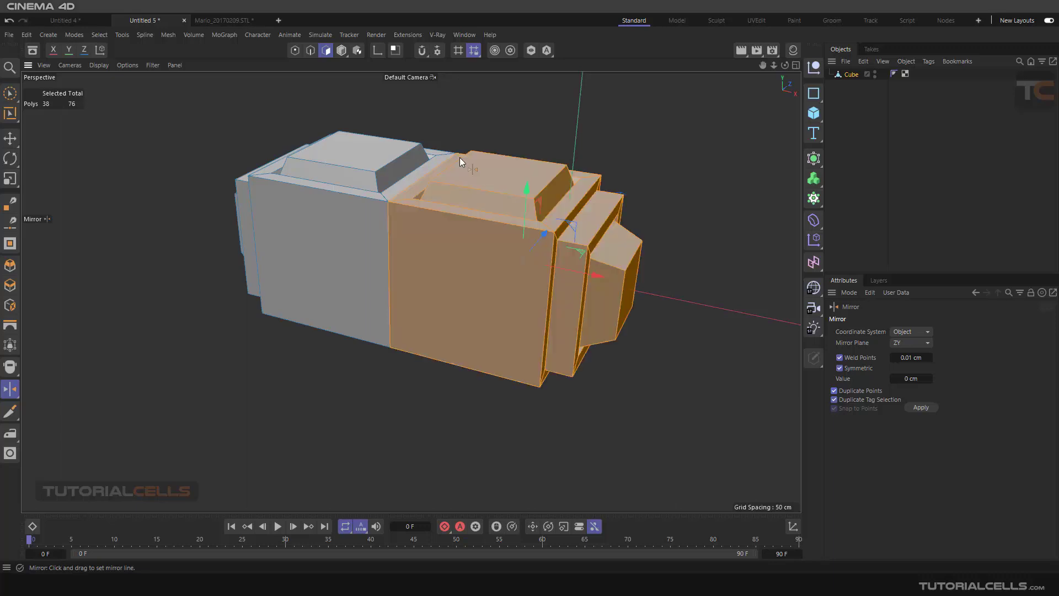
mouse_move(400, 216)
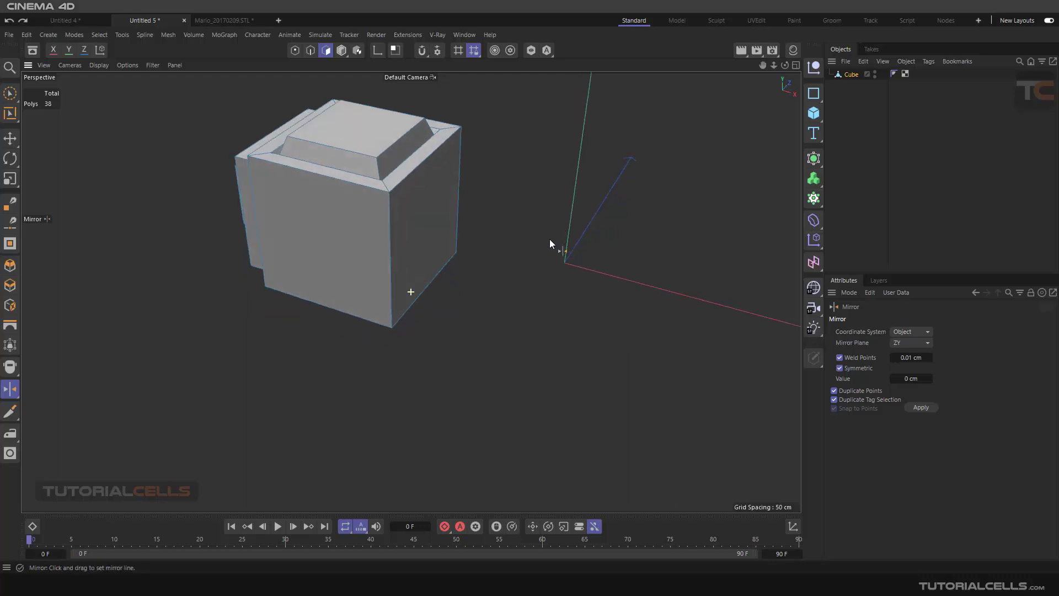
Leave Model mode and return to Polygons mode on the single 38-polygon cube.
click(325, 50)
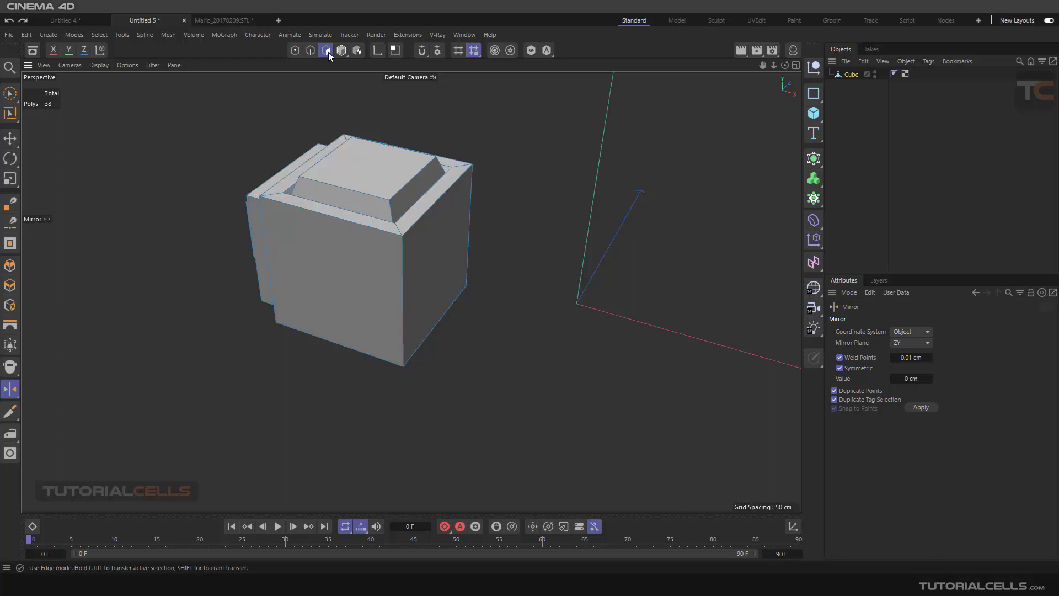
click(341, 50)
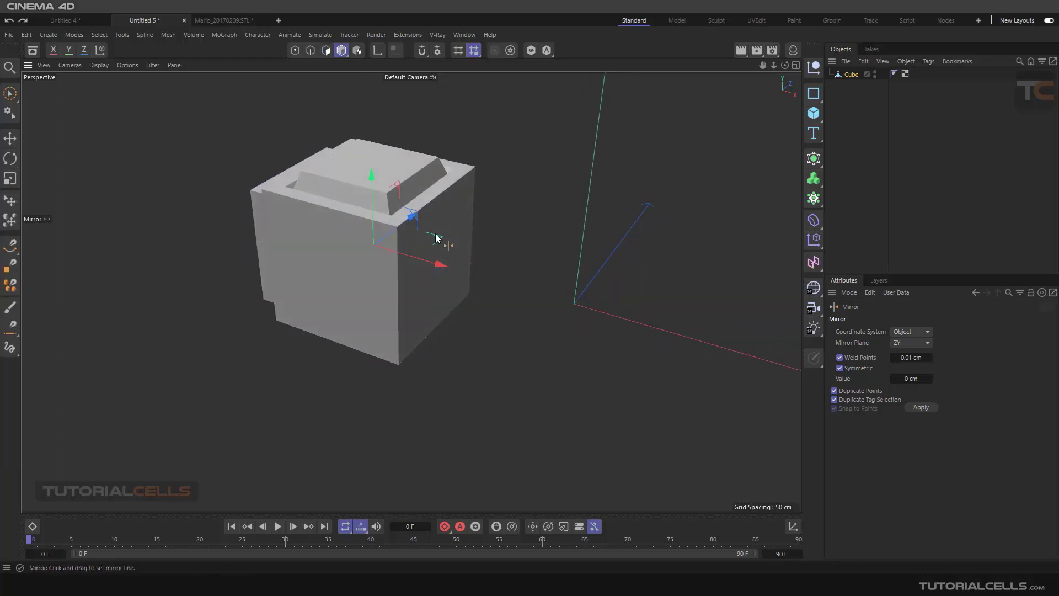
mouse_move(418, 233)
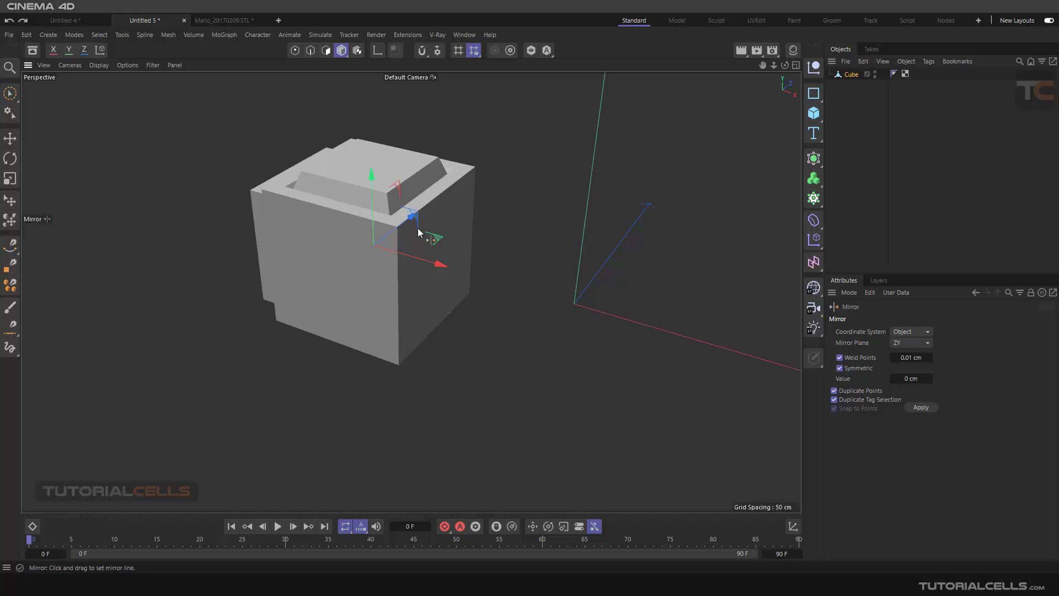
click(377, 50)
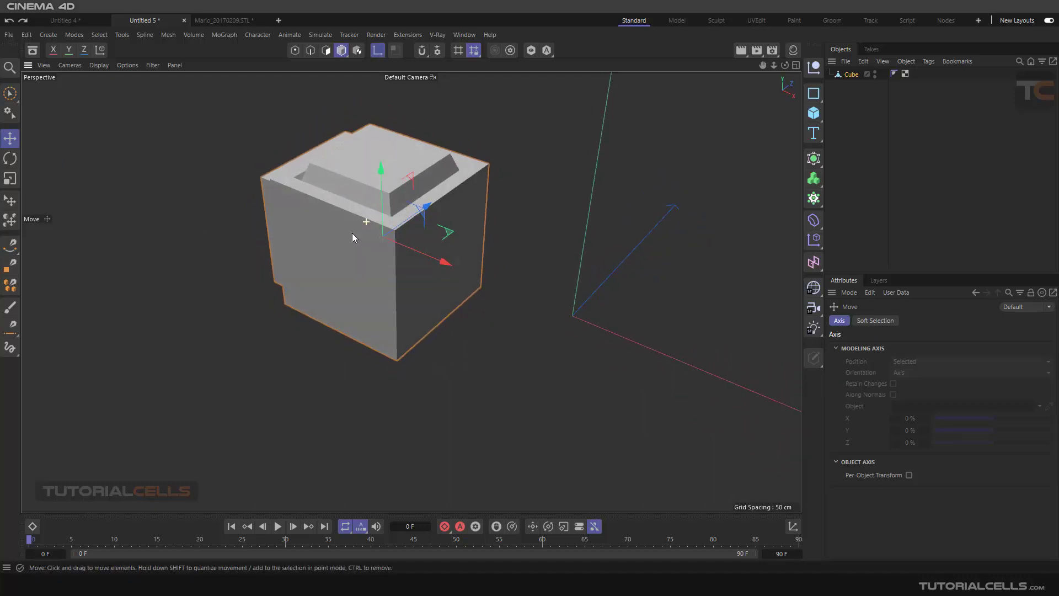
click(10, 159)
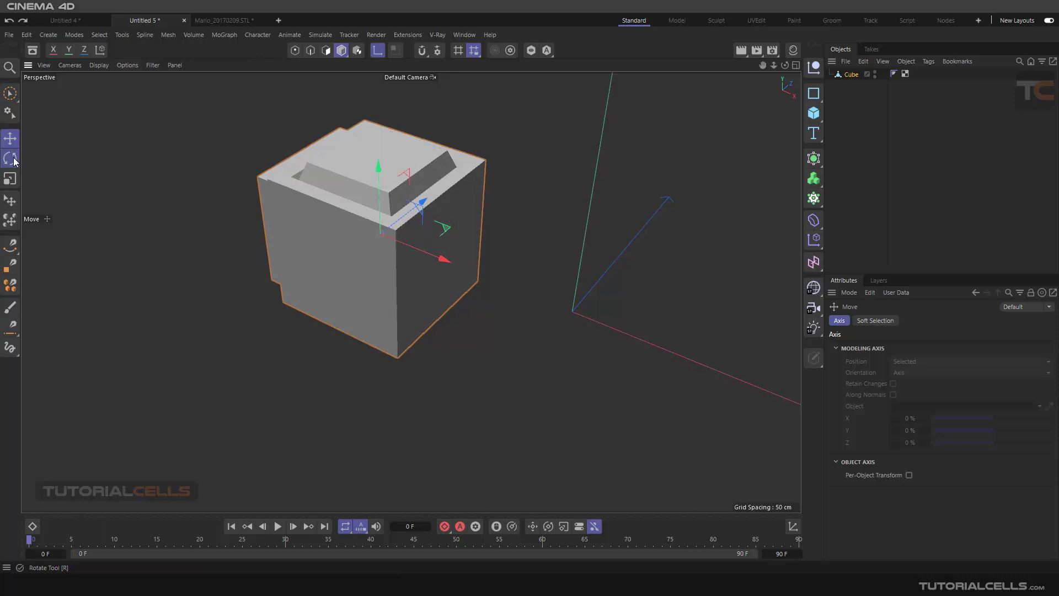
click(11, 159)
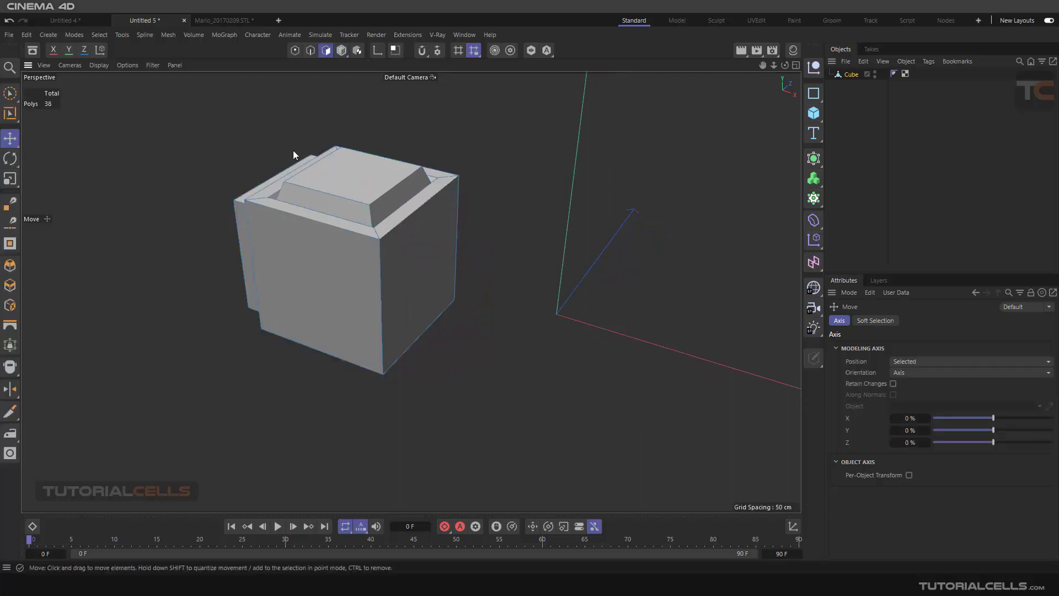
Toggle Points then Polygons mode and reactivate the Mirror tool.
click(294, 50)
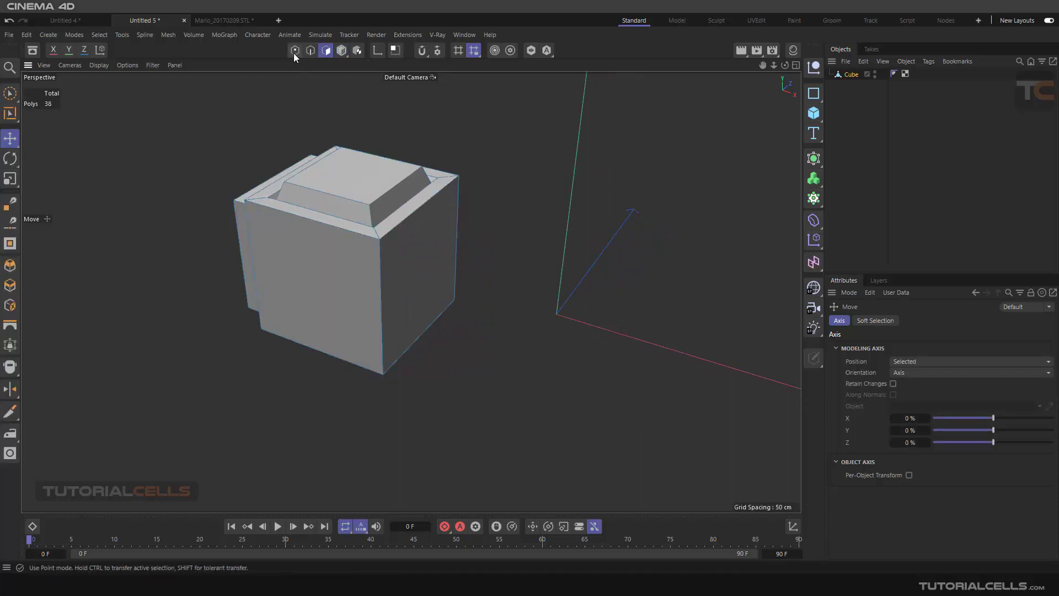
click(295, 50)
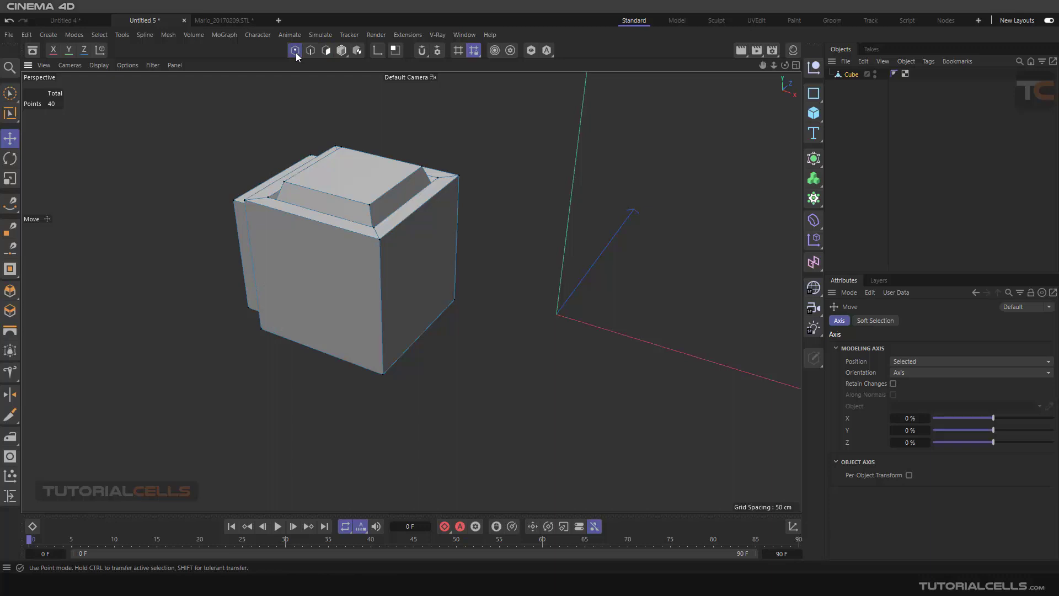
click(325, 50)
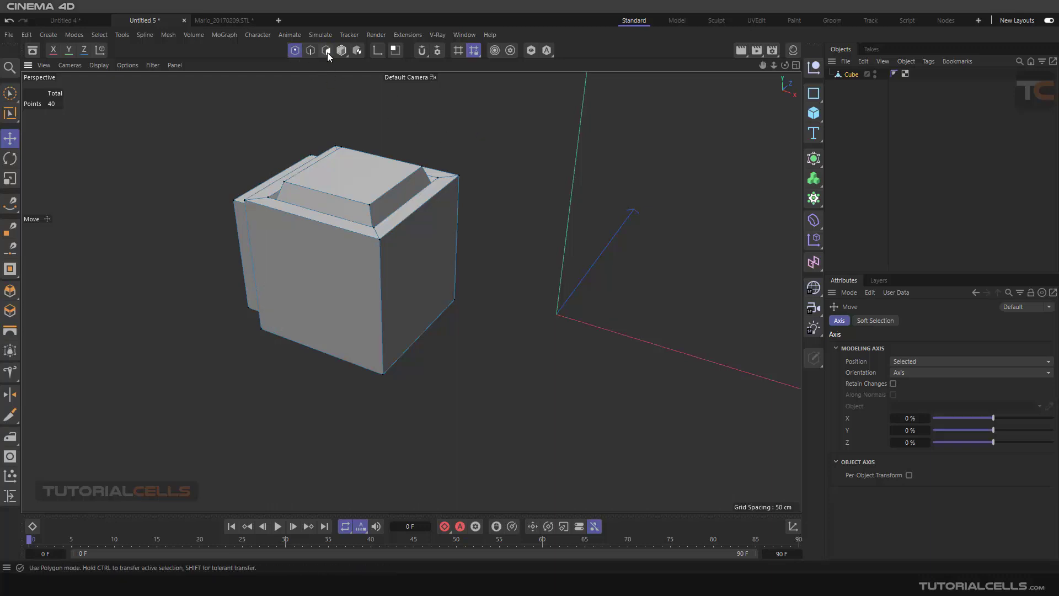
click(325, 50)
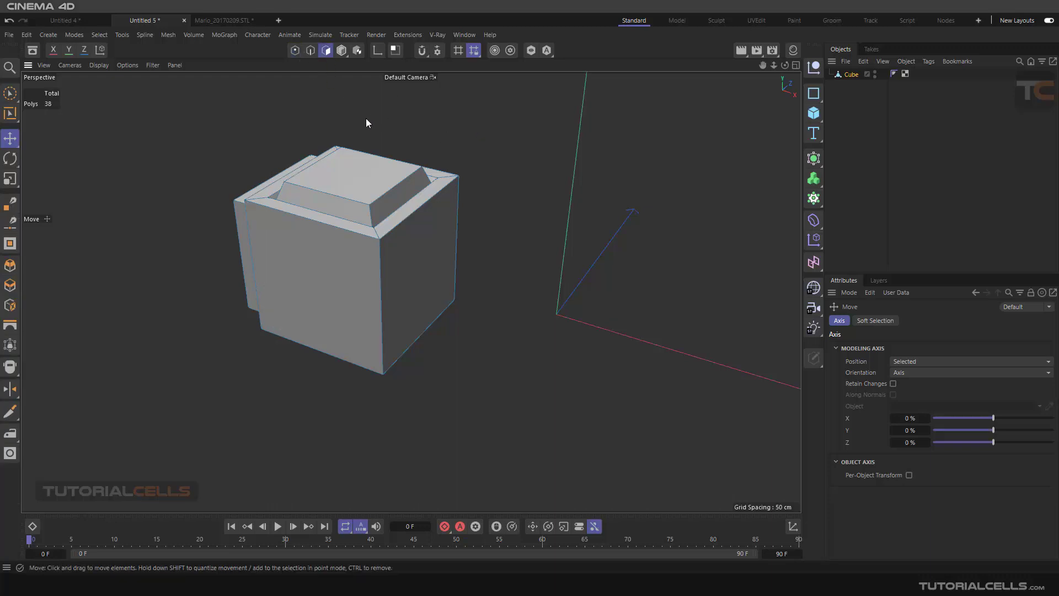
click(10, 388)
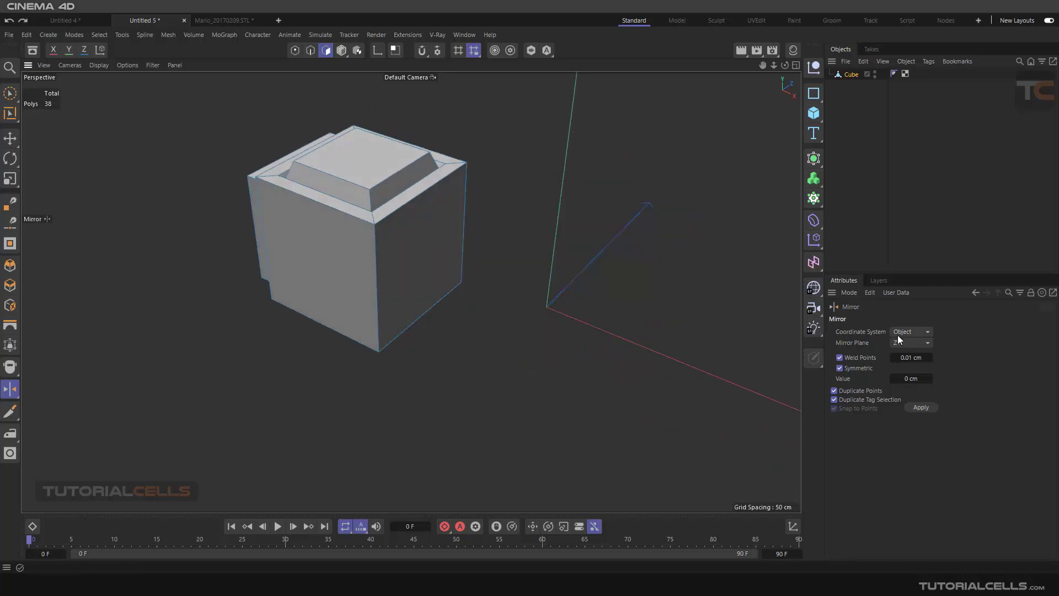
Try a World-coordinate mirror to 76 polygons, undo it, and set Coordinate System to Screen.
click(910, 331)
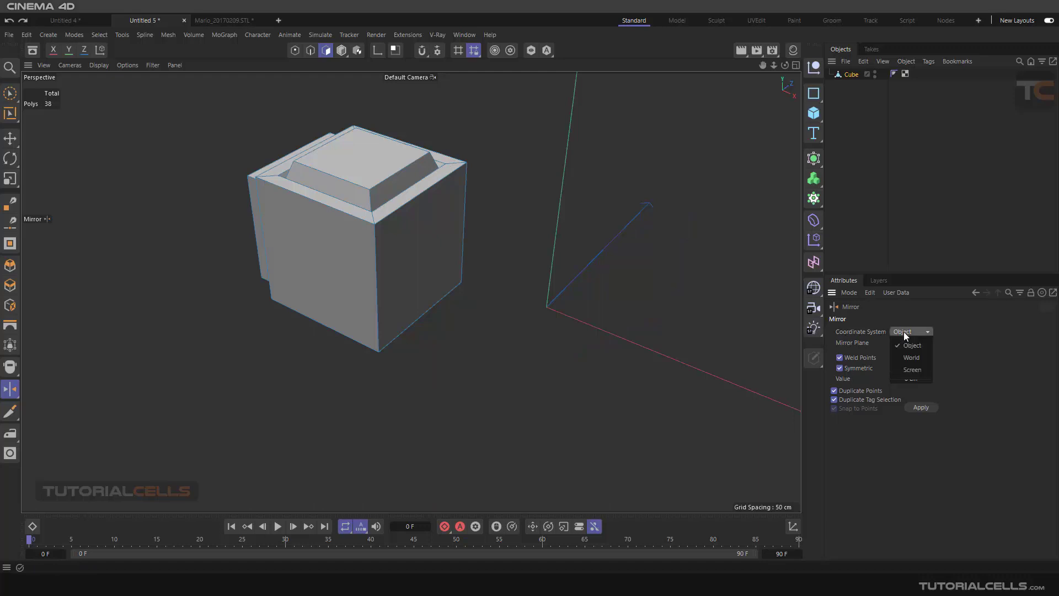
click(911, 357)
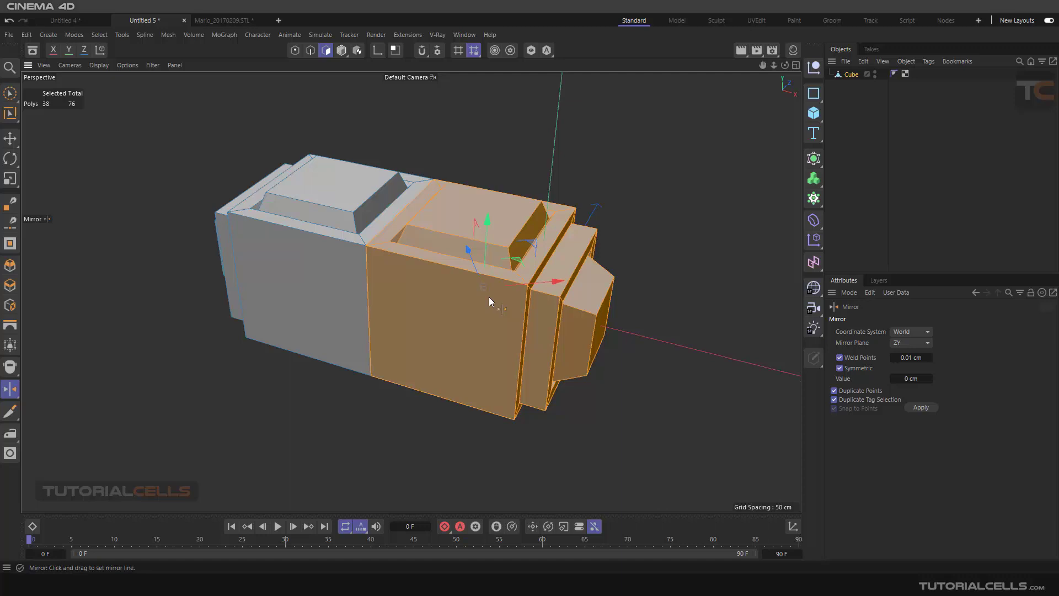
click(909, 331)
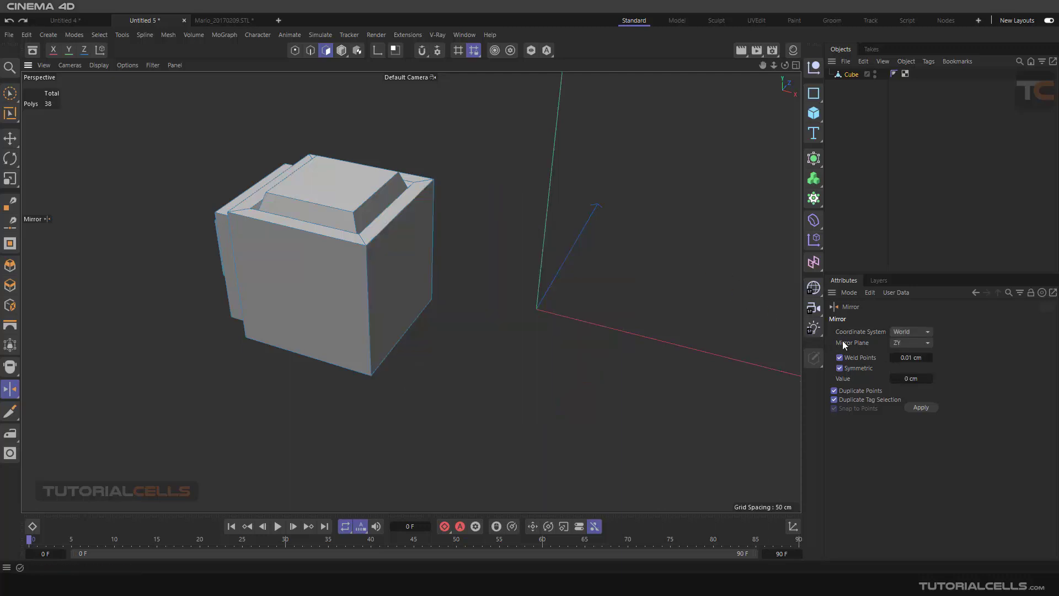
click(909, 331)
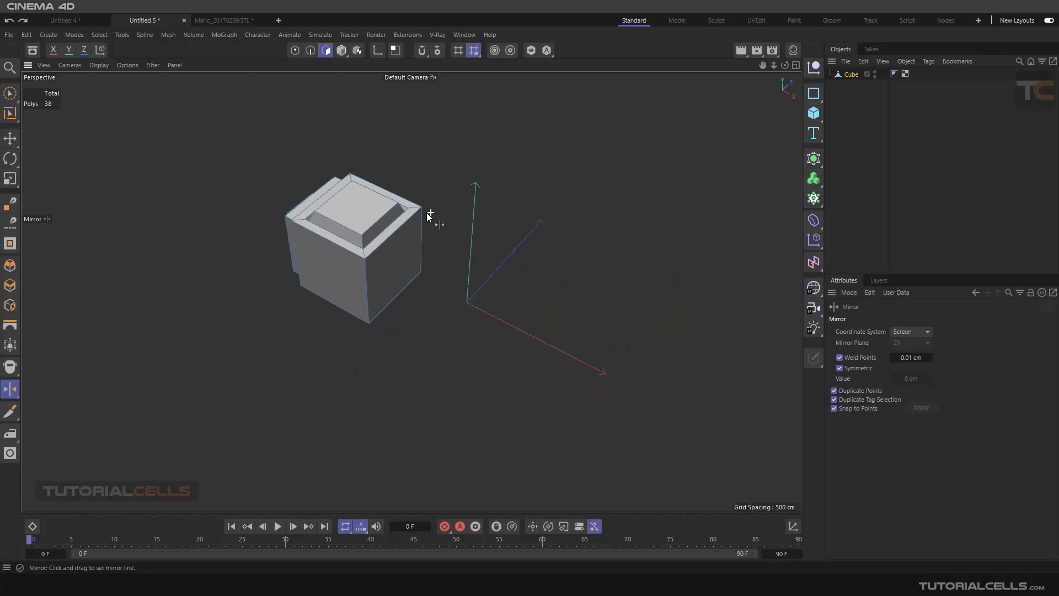
drag(429, 216, 410, 107)
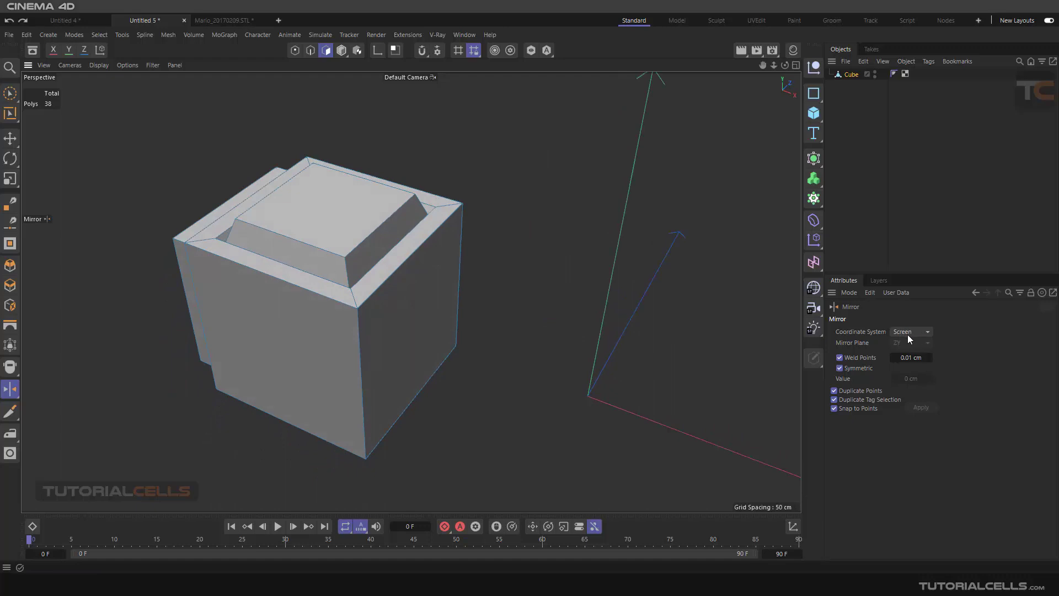
Mirror the cube in World coordinates, undo back to 40 points, and select Move.
click(909, 331)
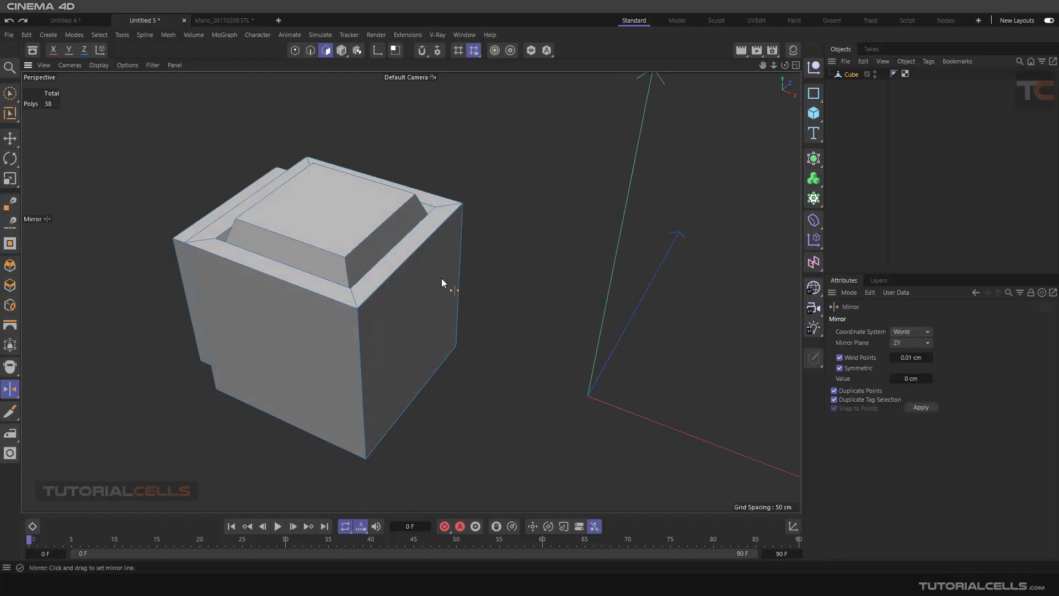
drag(443, 282, 419, 262)
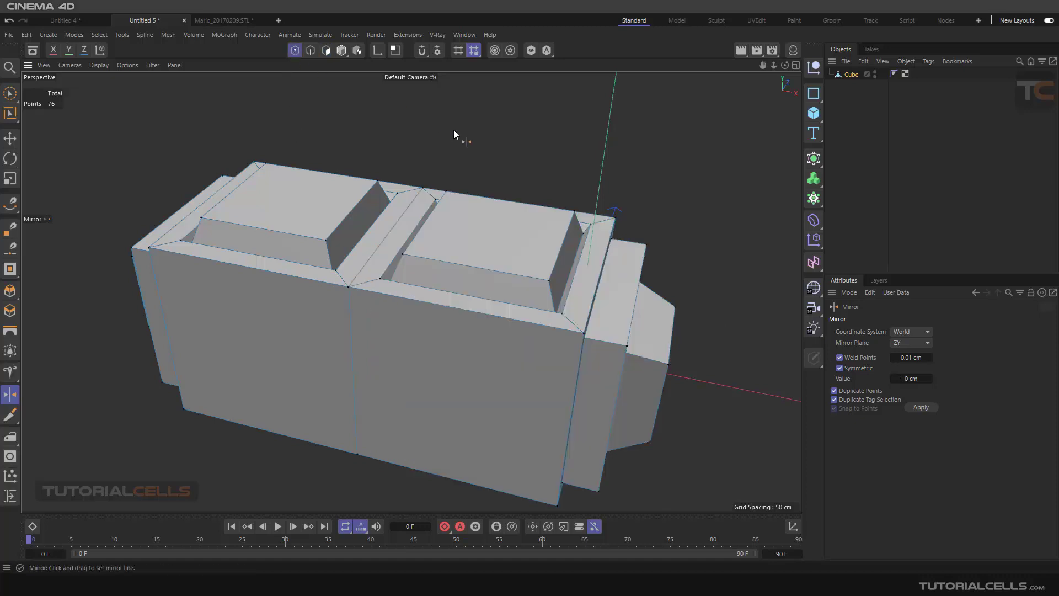
click(10, 139)
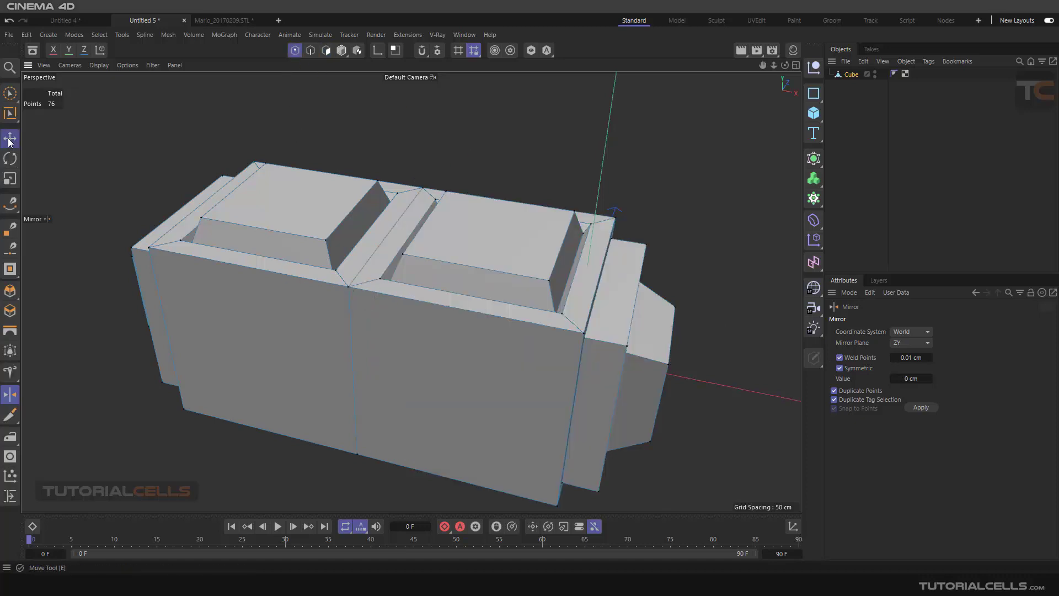
click(10, 139)
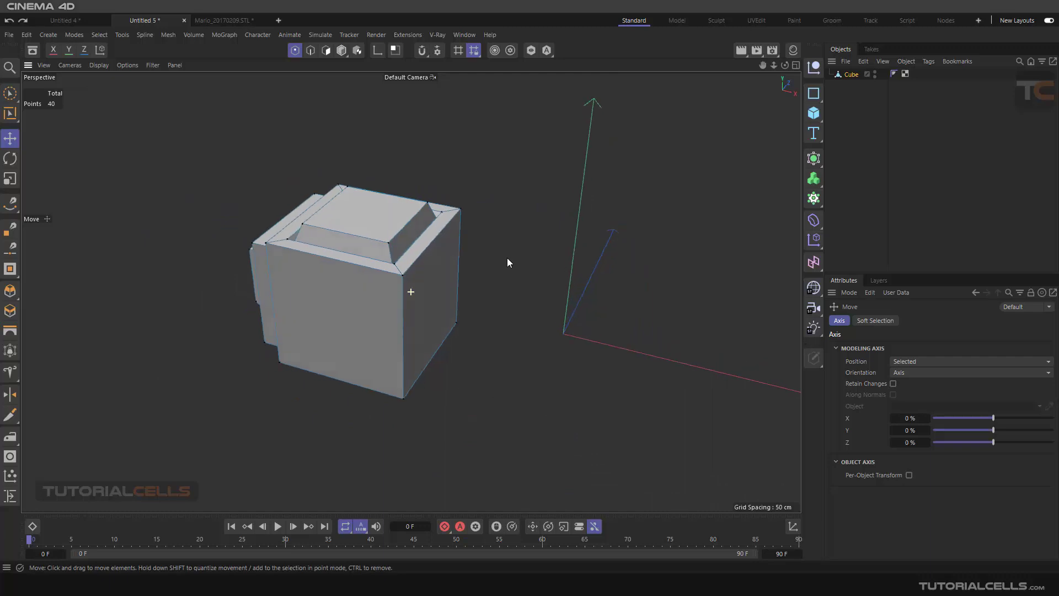
Reselect the Mirror tool and open its Coordinate System dropdown, still set to World.
click(11, 395)
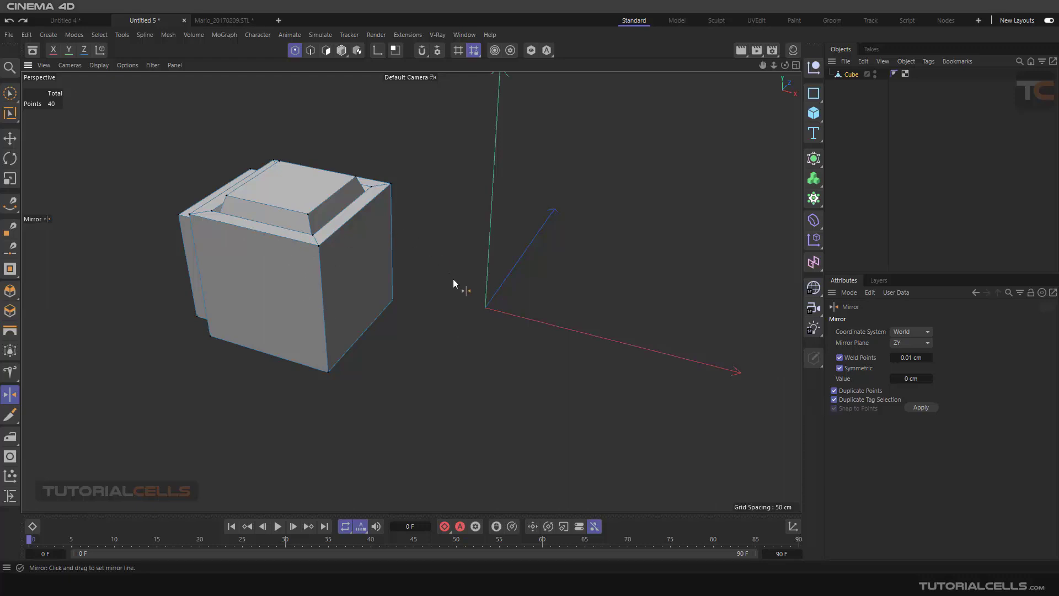
click(911, 331)
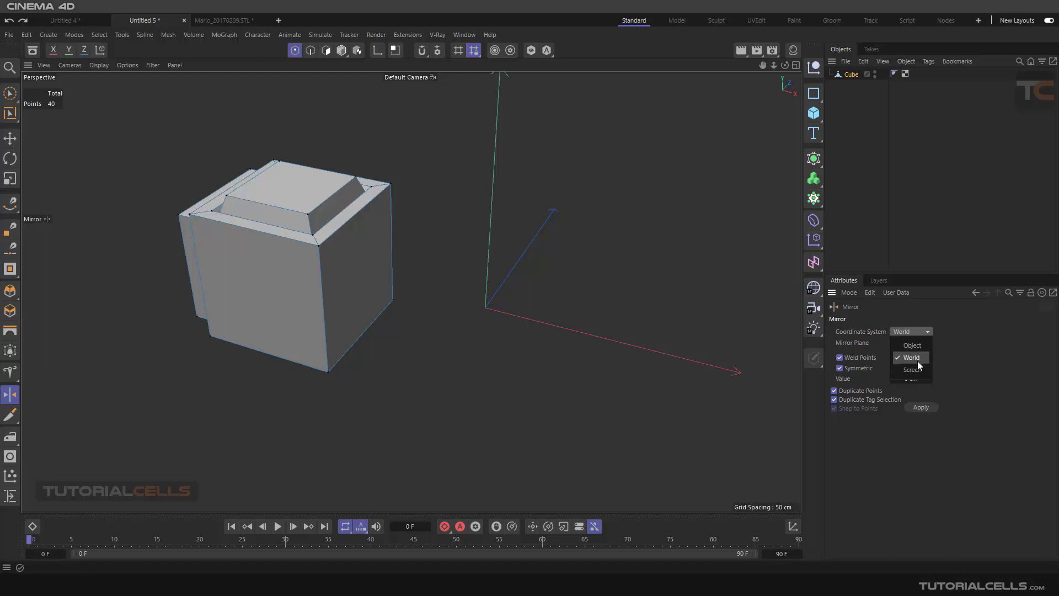
Set the mirror Coordinate System to Screen and switch to the Move tool.
click(911, 370)
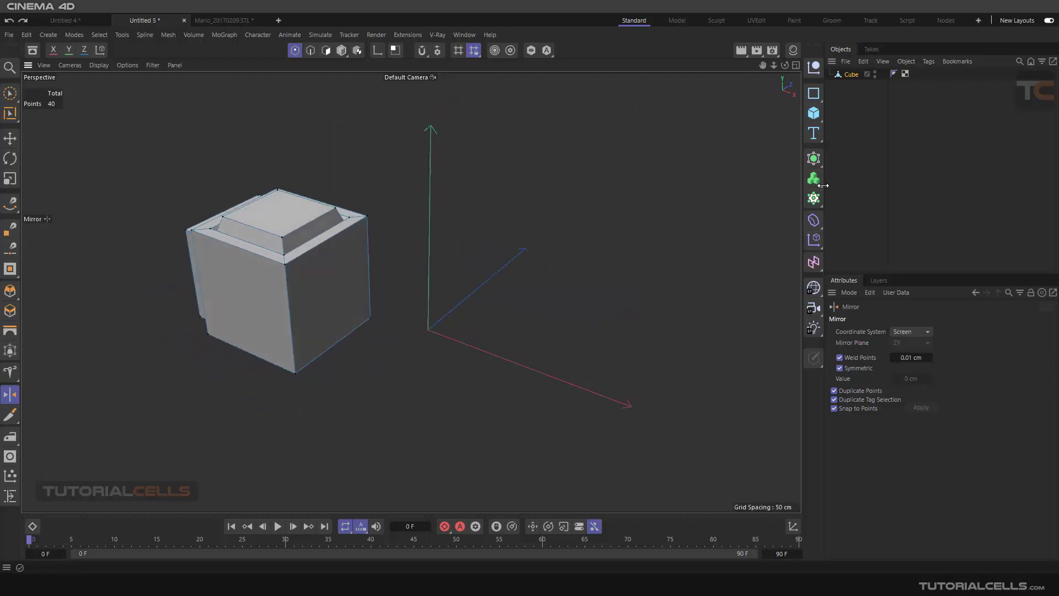
click(10, 139)
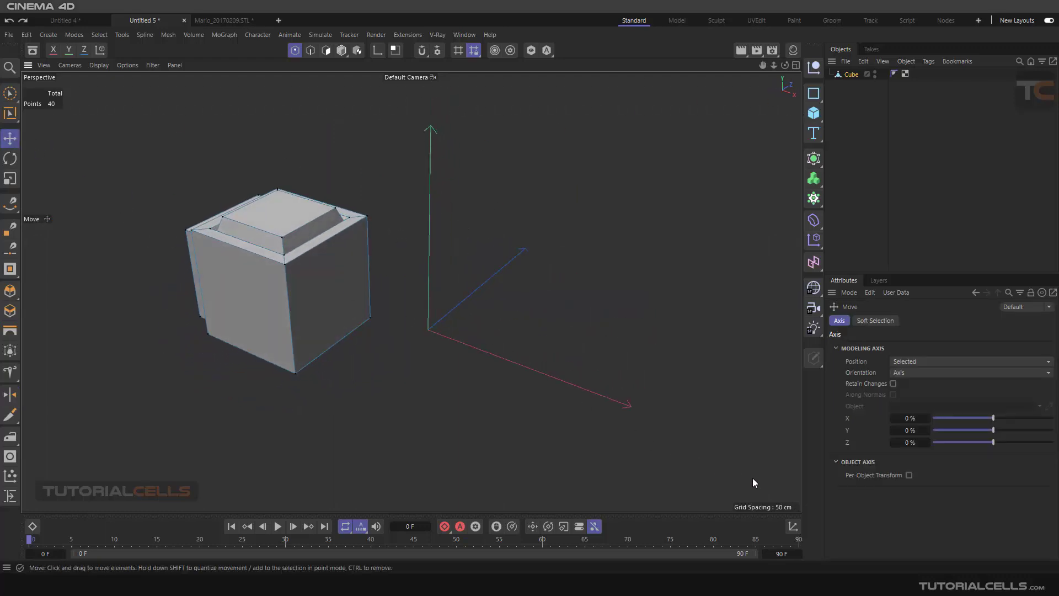